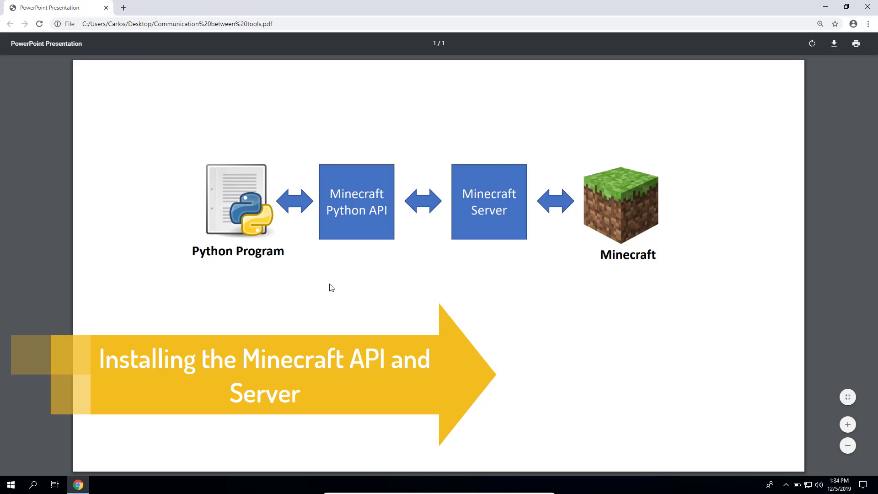
mouse_move(230, 199)
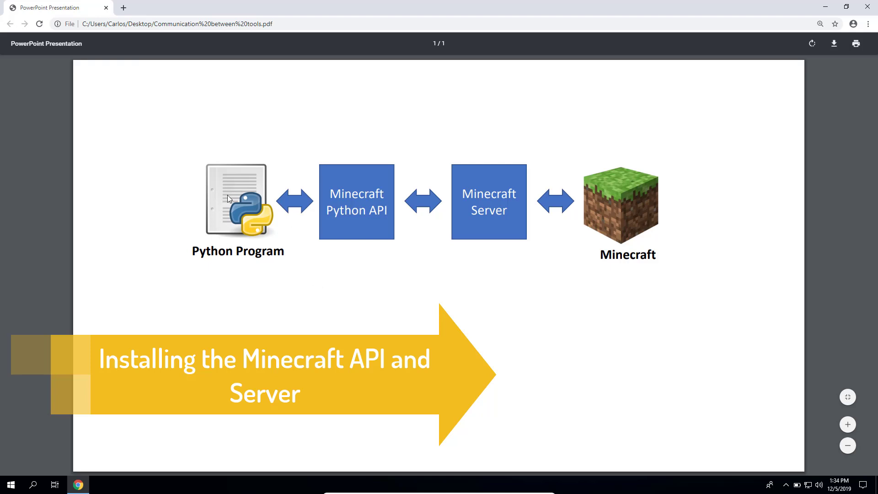
mouse_move(635, 211)
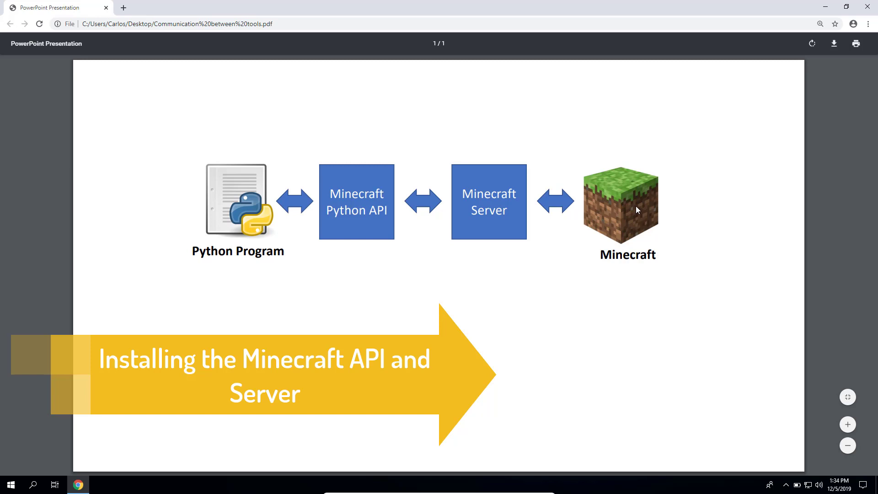
mouse_move(395, 324)
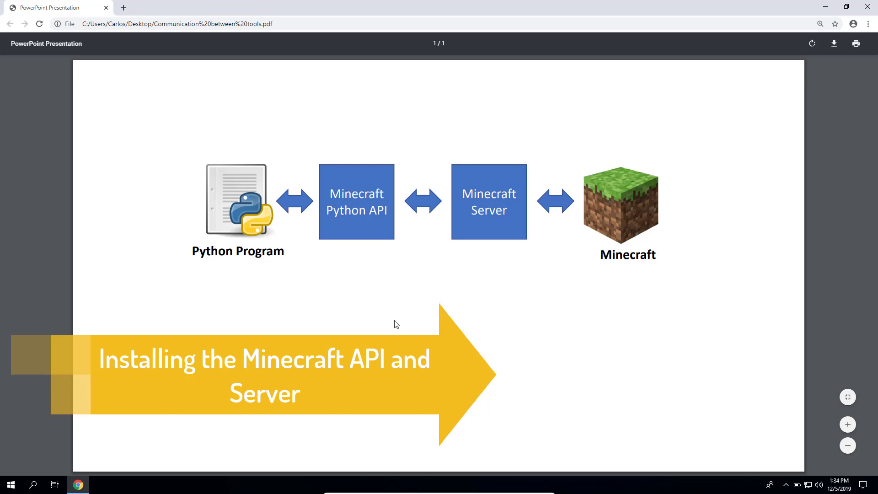
mouse_move(239, 203)
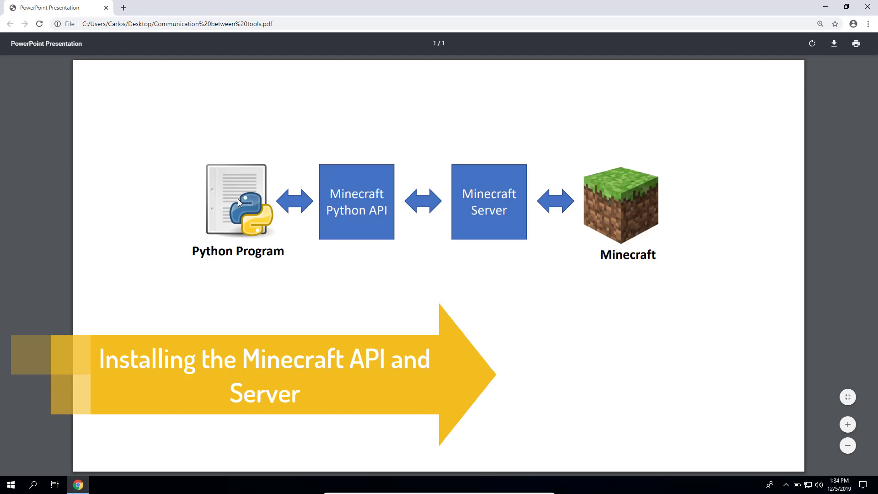
mouse_move(631, 217)
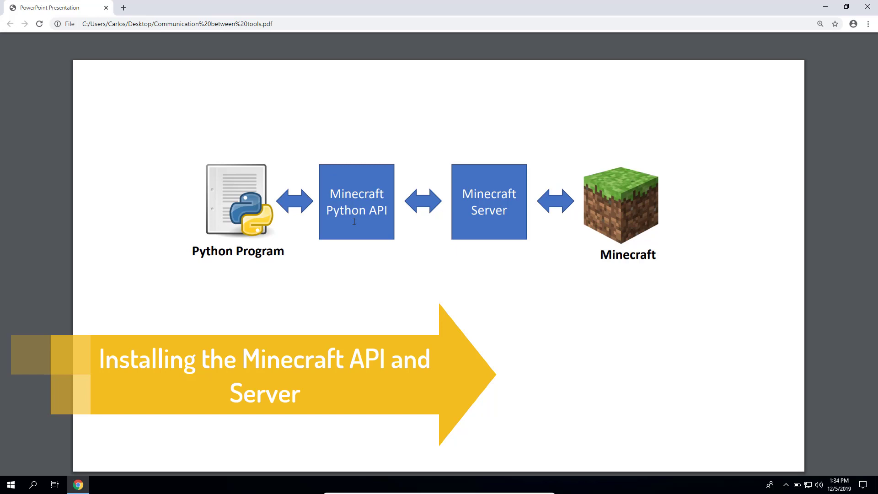
mouse_move(473, 193)
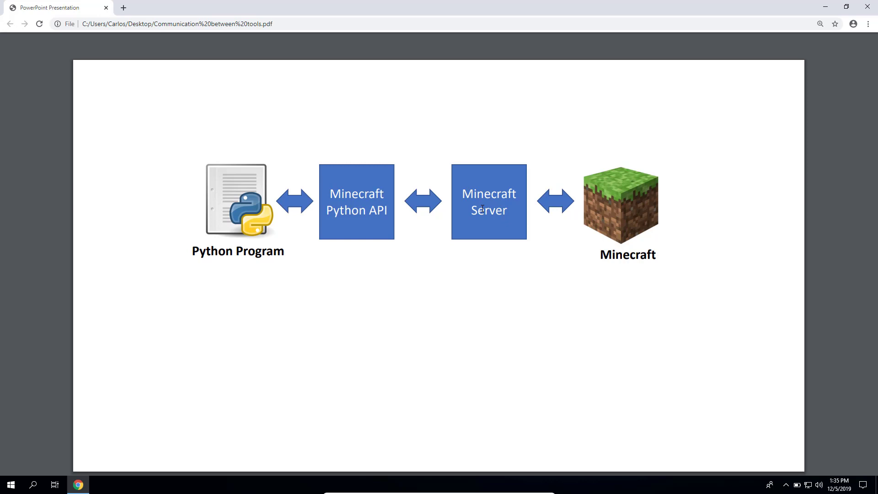
mouse_move(389, 217)
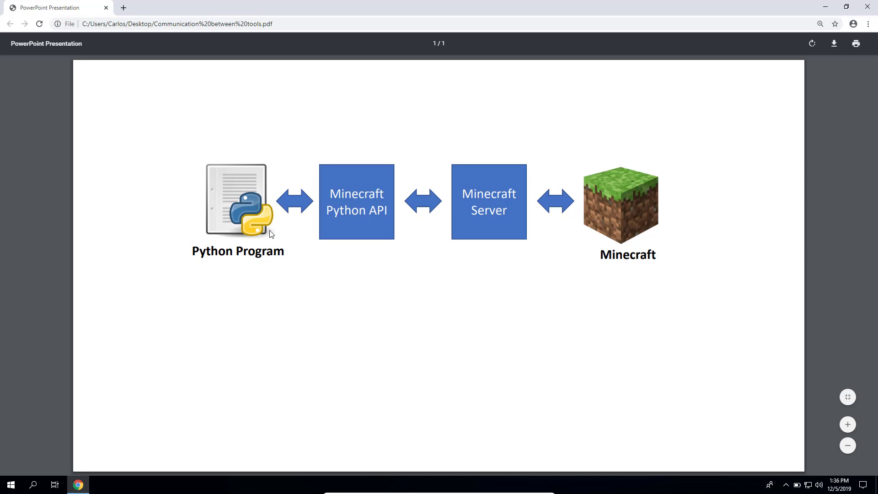
mouse_move(419, 189)
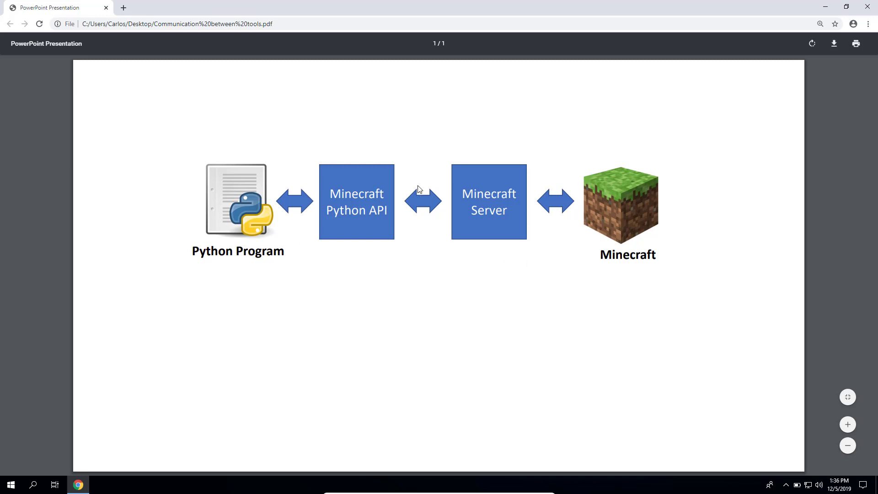
mouse_move(242, 201)
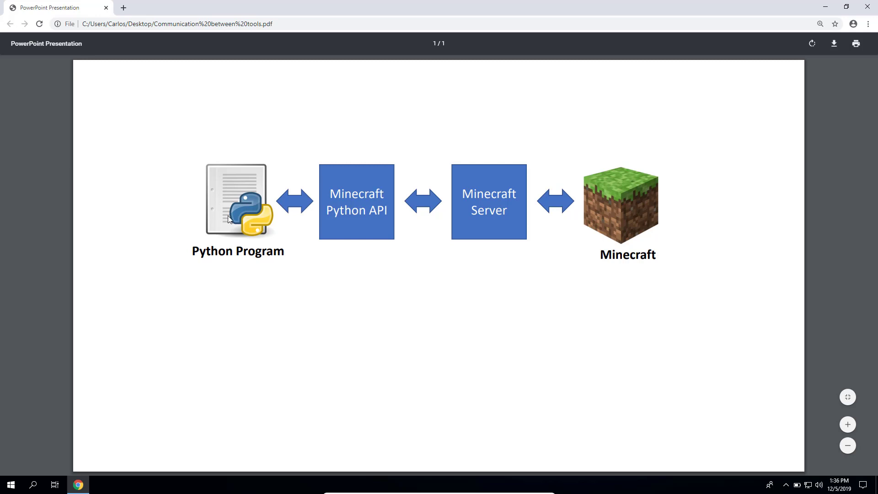
mouse_move(350, 228)
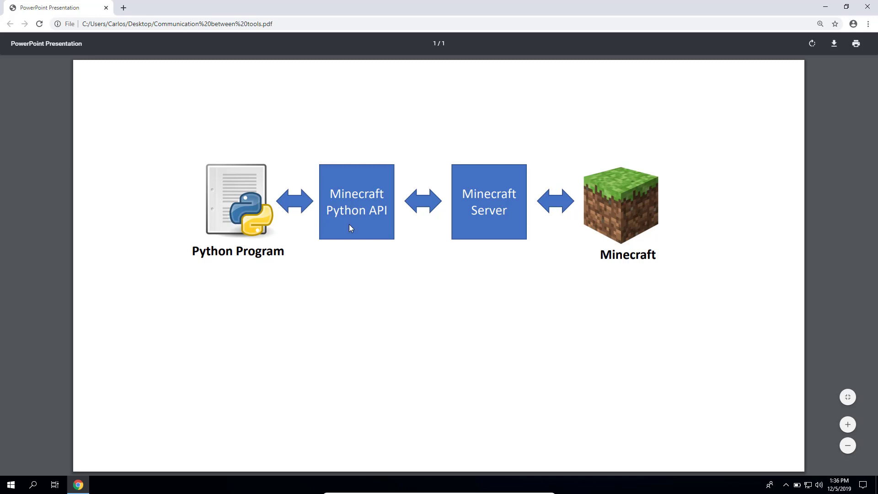
mouse_move(363, 212)
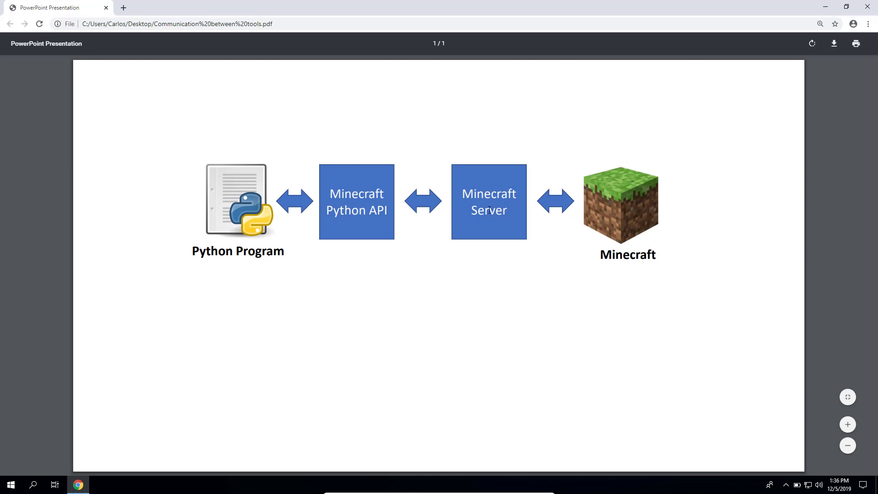
mouse_move(603, 219)
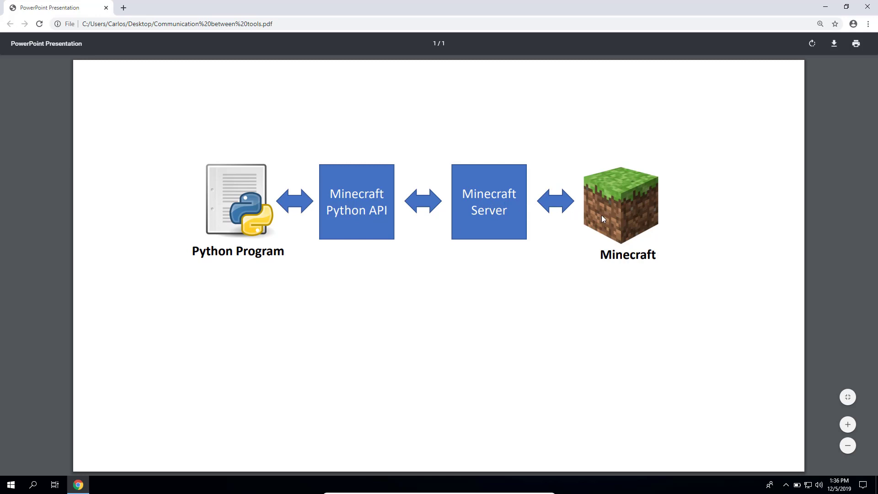
mouse_move(615, 205)
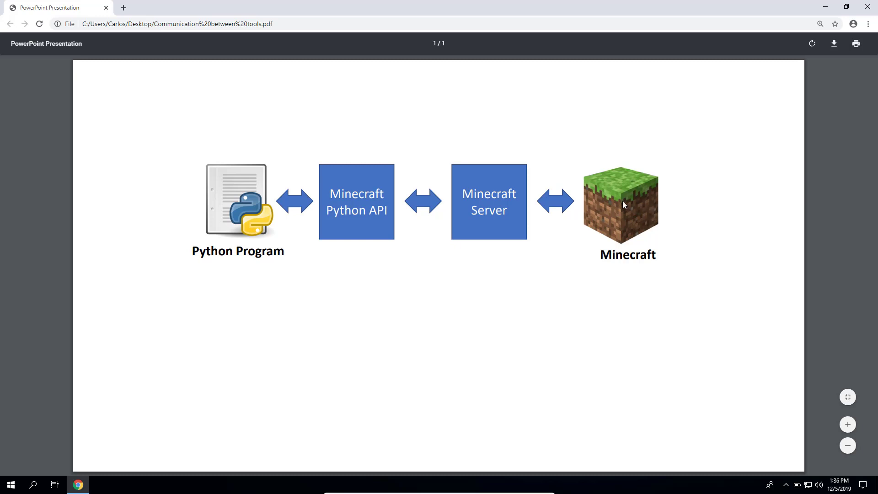
mouse_move(630, 209)
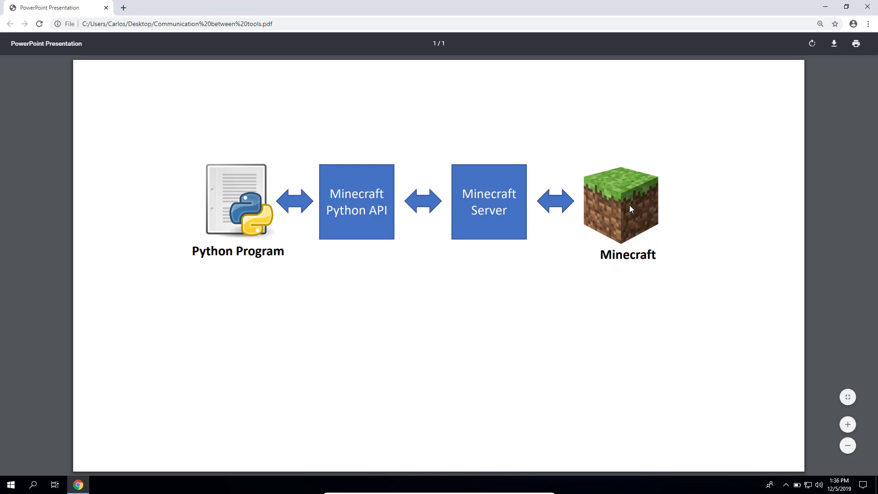
mouse_move(627, 215)
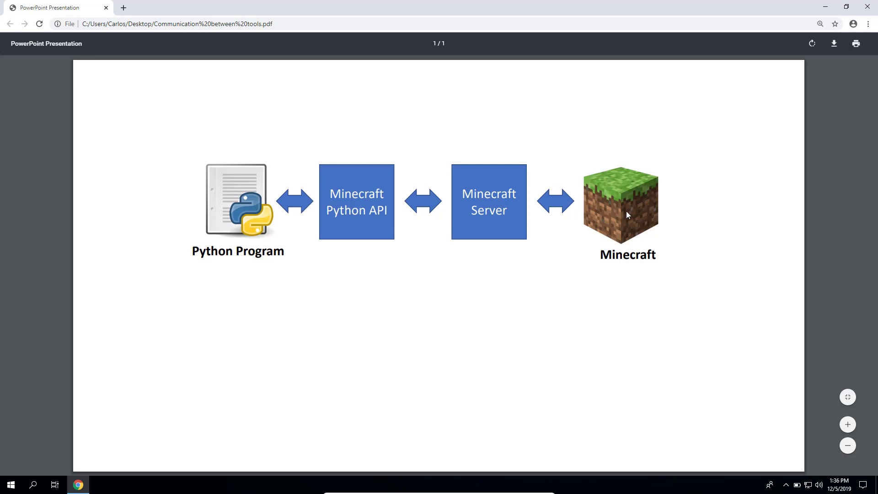
mouse_move(469, 196)
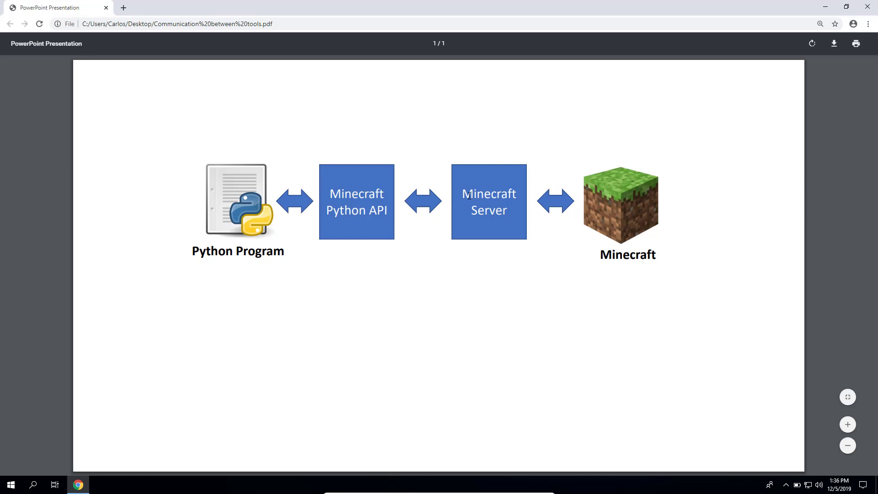
mouse_move(507, 200)
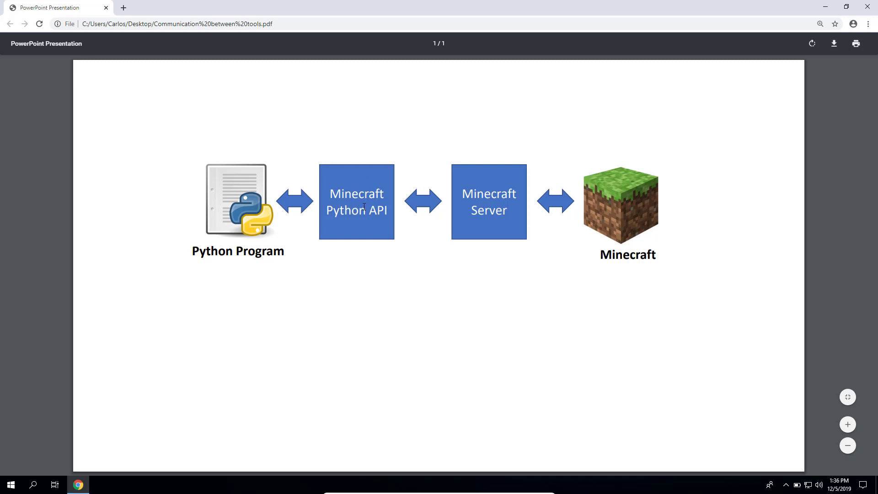
mouse_move(225, 196)
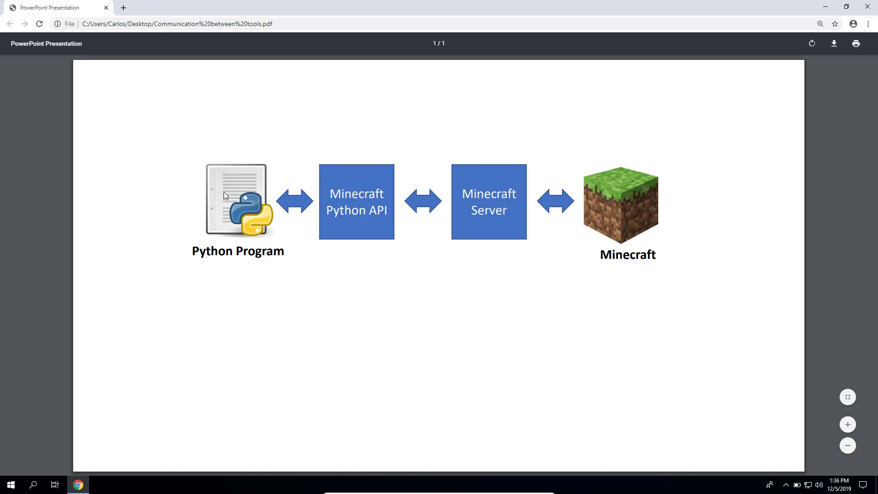
mouse_move(242, 201)
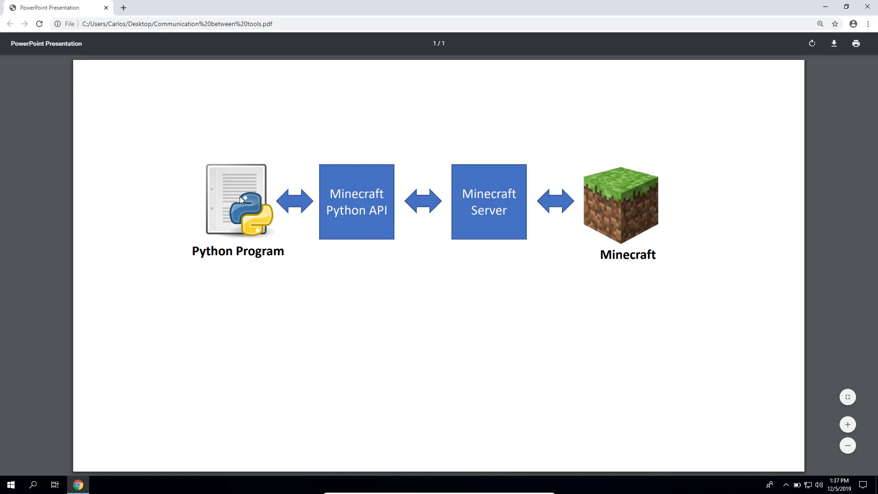
mouse_move(482, 196)
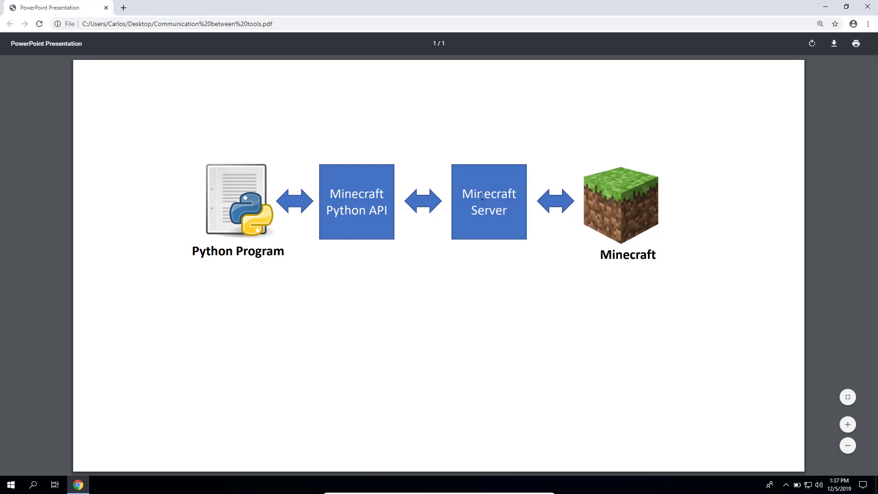
mouse_move(588, 200)
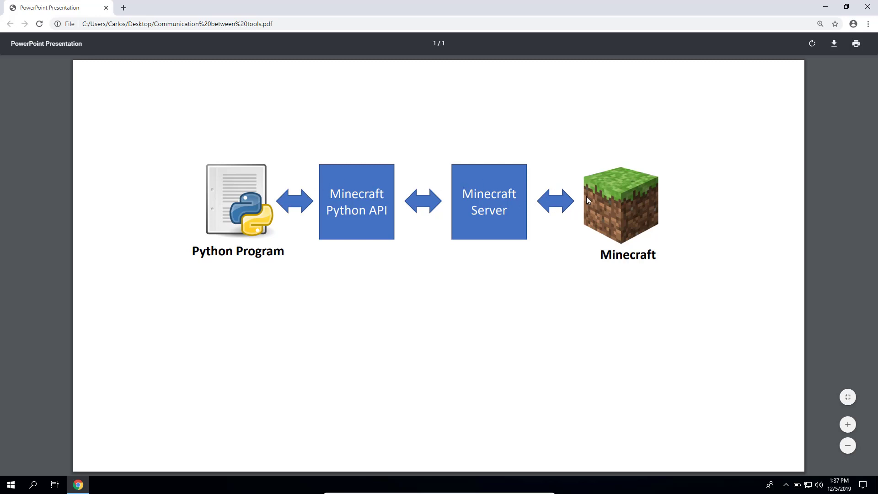
mouse_move(661, 216)
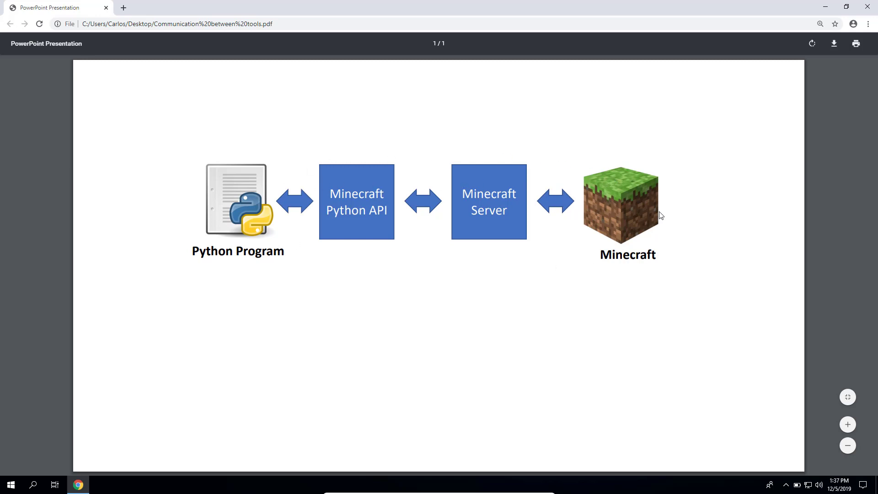
mouse_move(664, 208)
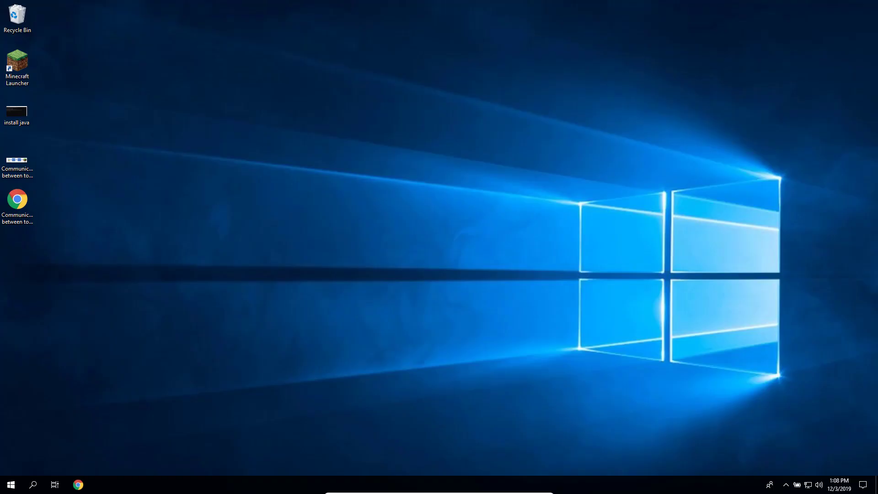
mouse_move(112, 453)
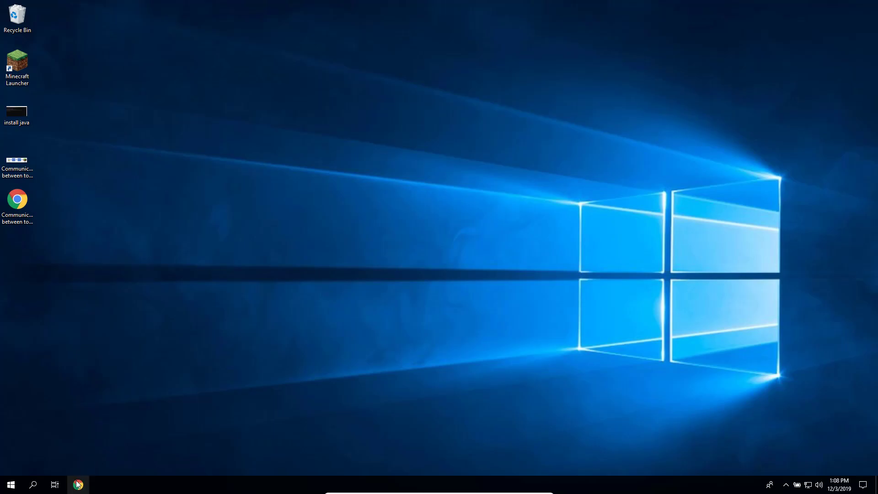
Launch Google Chrome from the taskbar onto a blank New Tab page
click(78, 484)
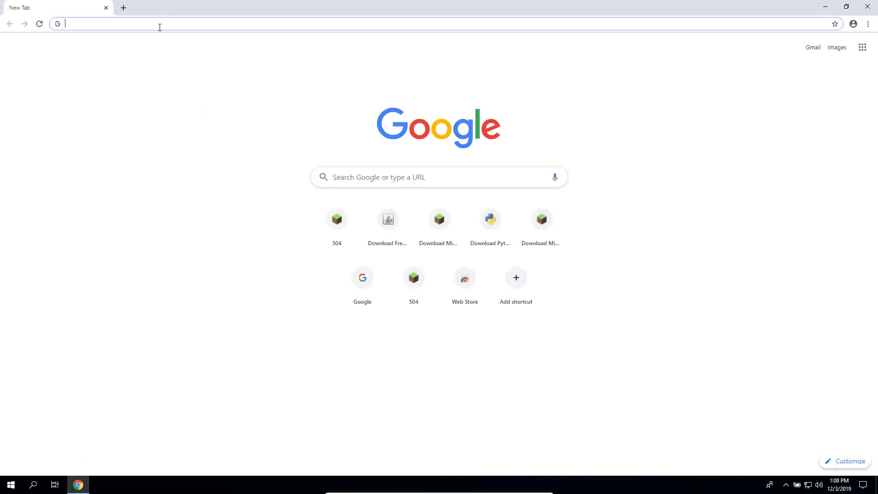
Navigate to sourceforge.net/projects/learn-python-minecraft-win via the address-bar suggestion
text(sourceforge.net/projects/learn-p)
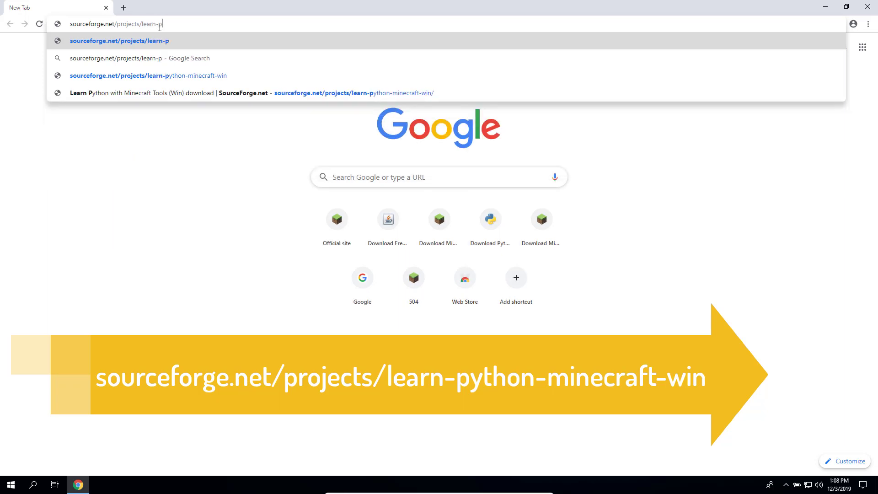
text(ython-m)
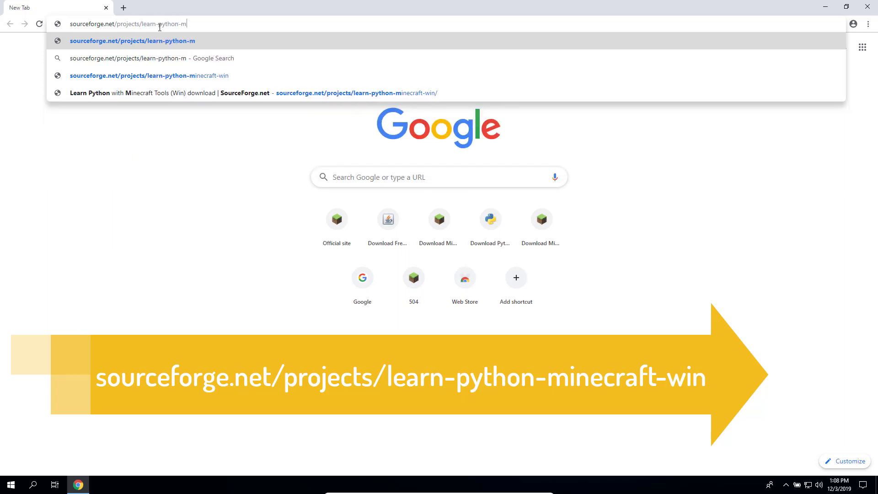
text(inecraft)
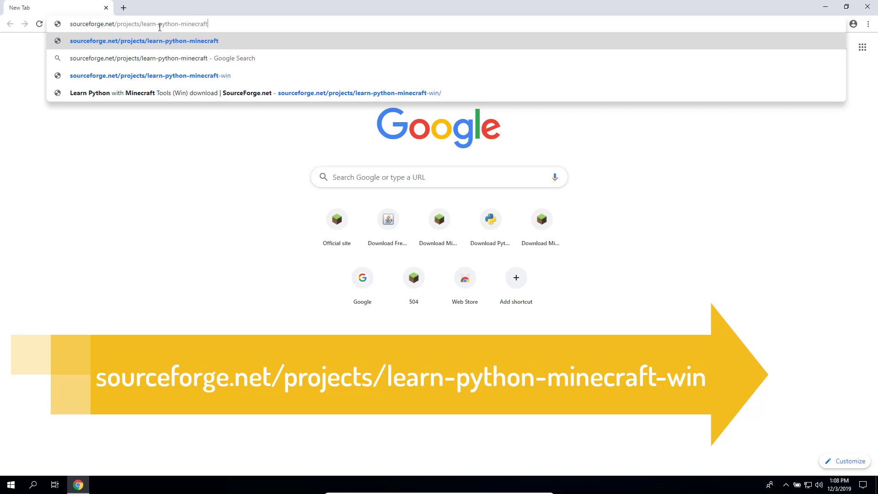
click(149, 76)
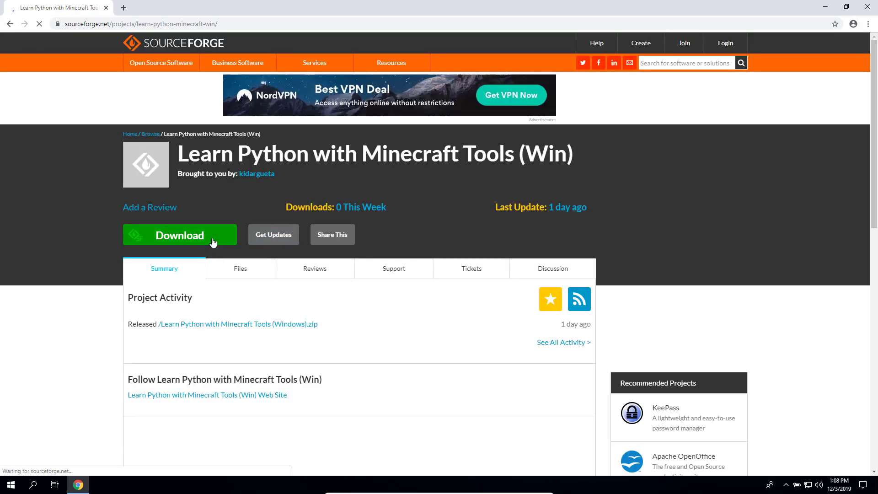
Download the Learn Python with Minecraft Tools (Windows) zip and reveal it in Downloads
click(180, 235)
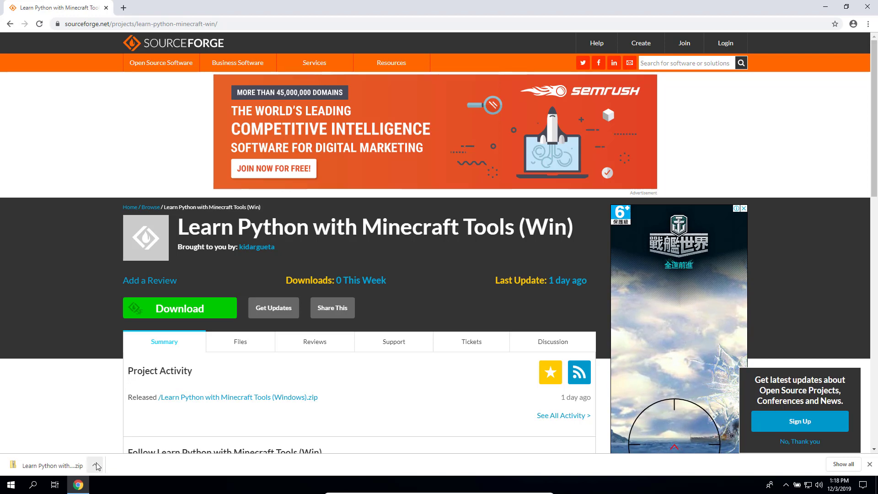
click(95, 465)
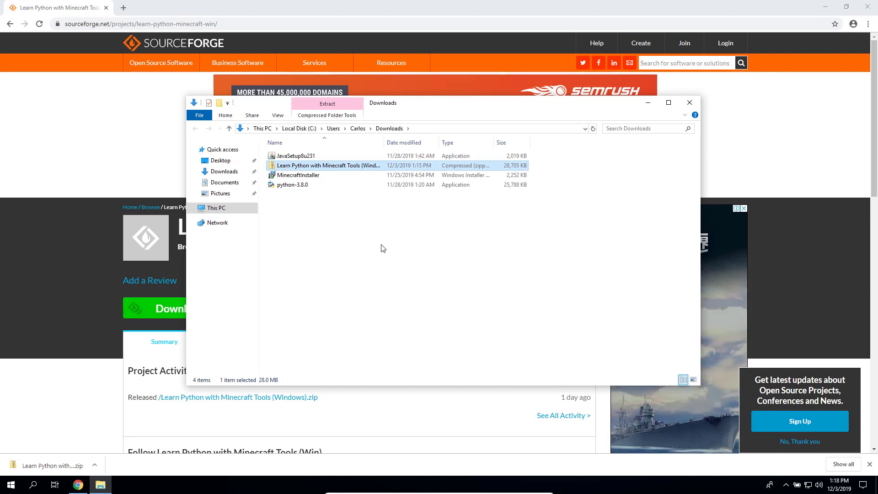
Copy the downloaded zip to the desktop and minimize the Downloads window
key(ctrl+c)
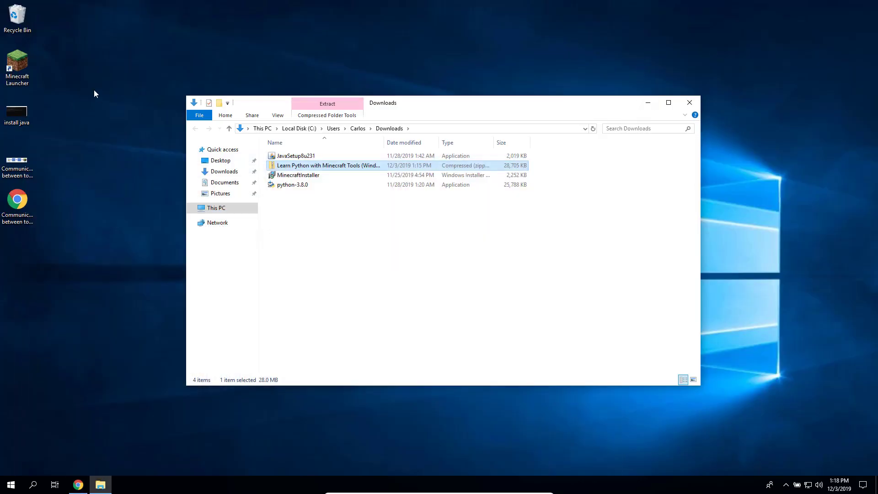
key(ctrl+v)
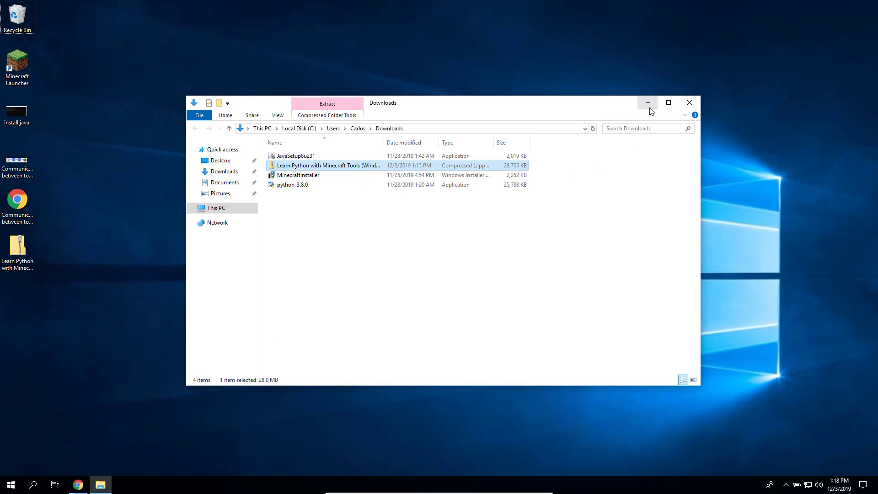
click(647, 102)
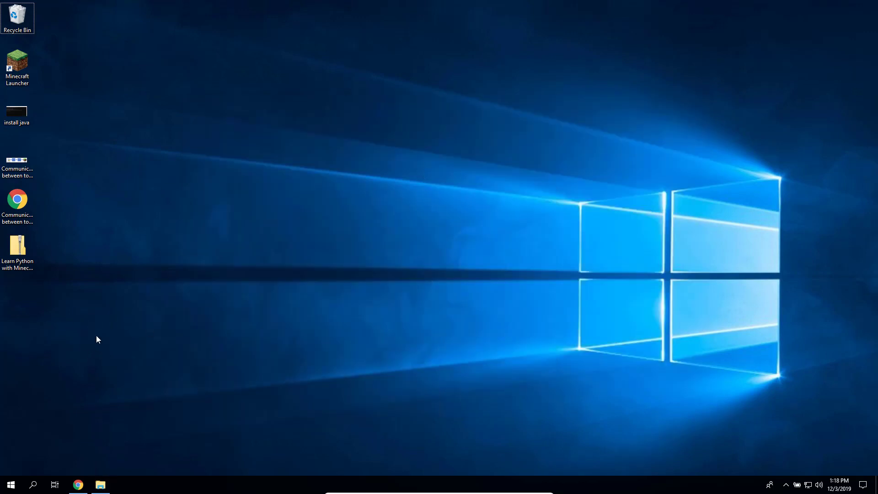
Extract the desktop zip with Extract All into the default Learn Python with Minecraft Tools (Windows) folder
click(17, 249)
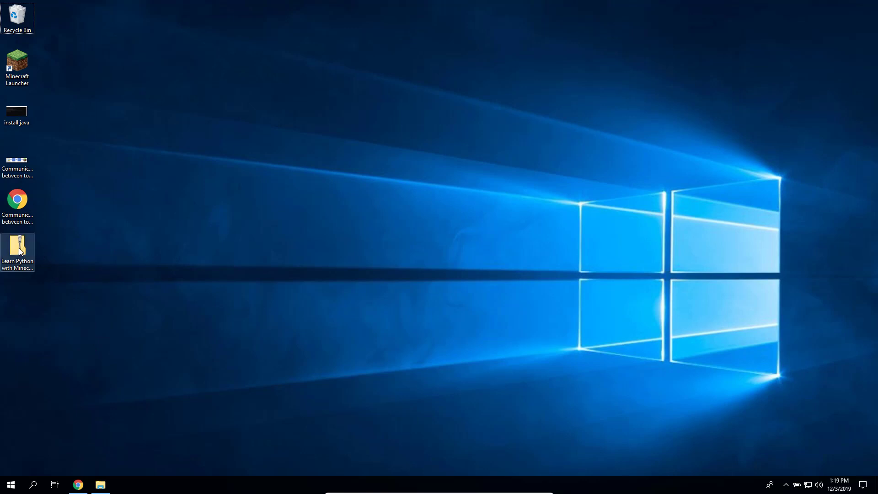
right_click(17, 253)
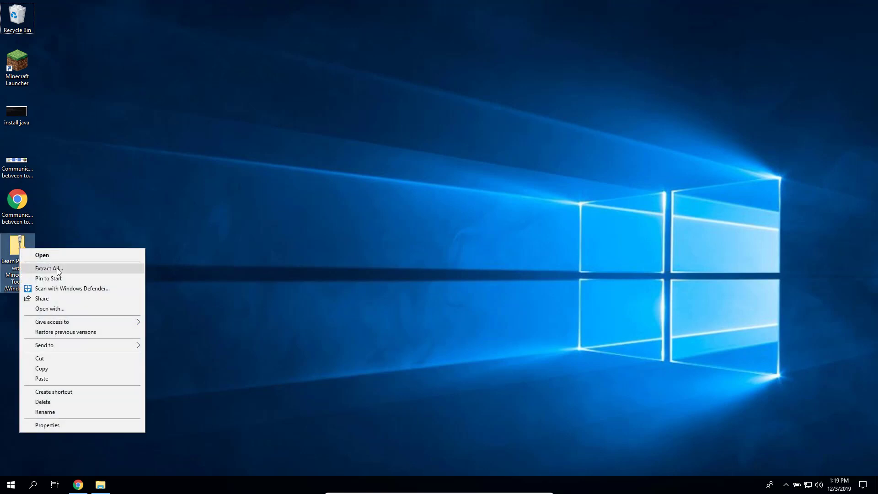
click(49, 268)
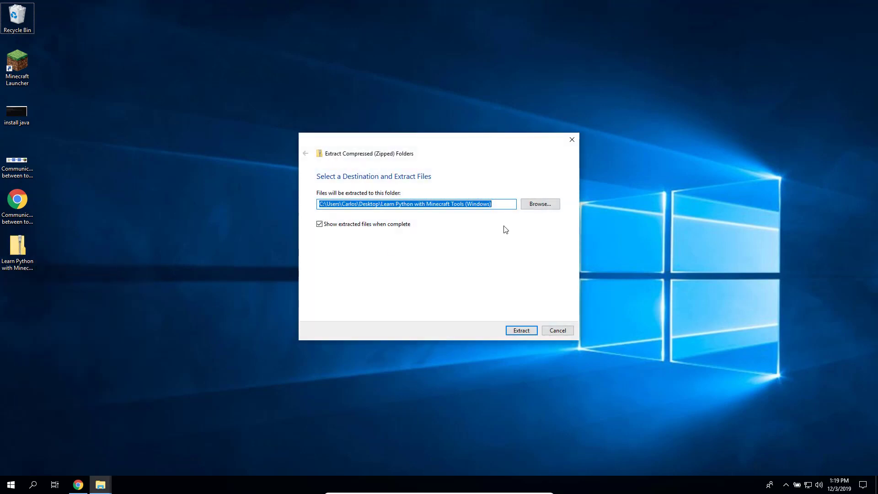
click(520, 330)
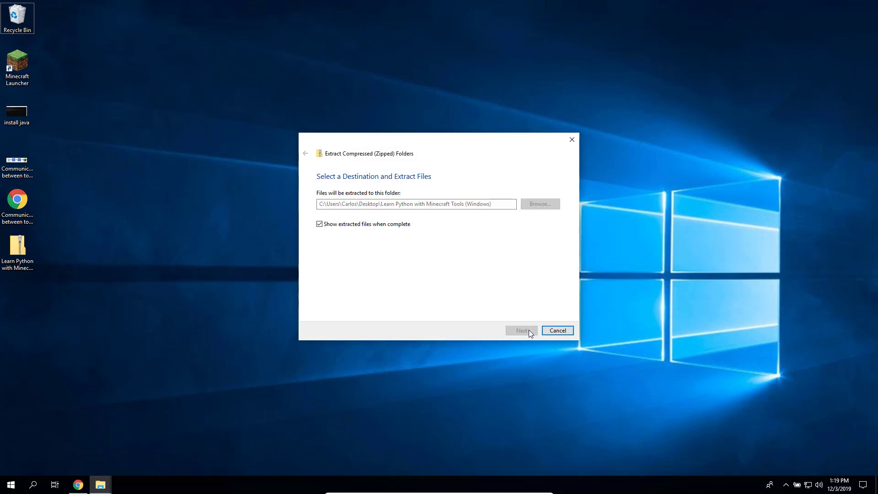
click(521, 330)
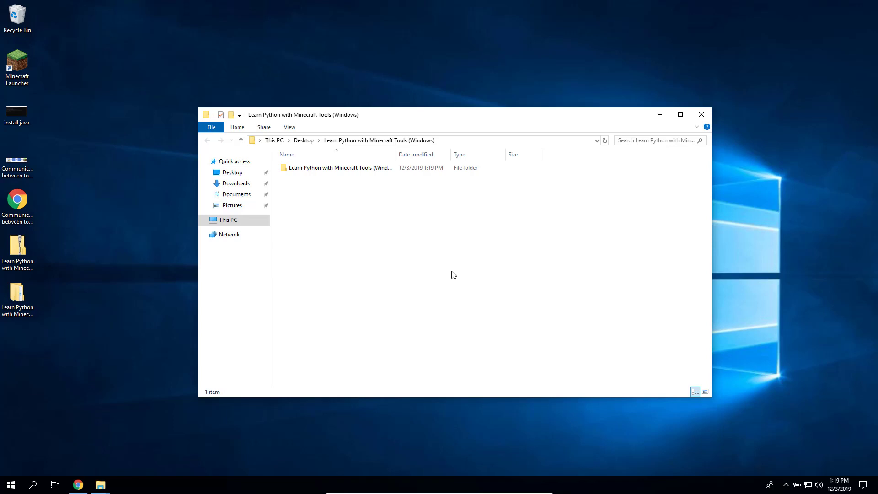
Enter the inner extracted folder and run the Install_API batch file
click(341, 167)
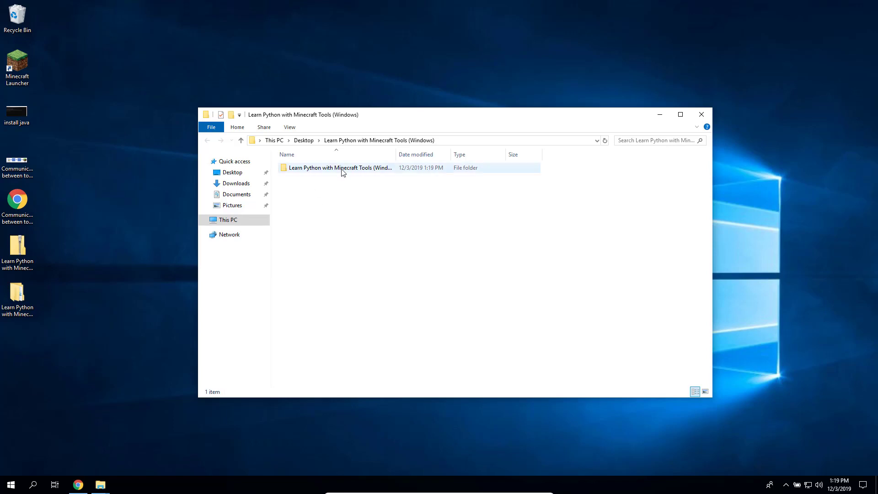
double_click(340, 168)
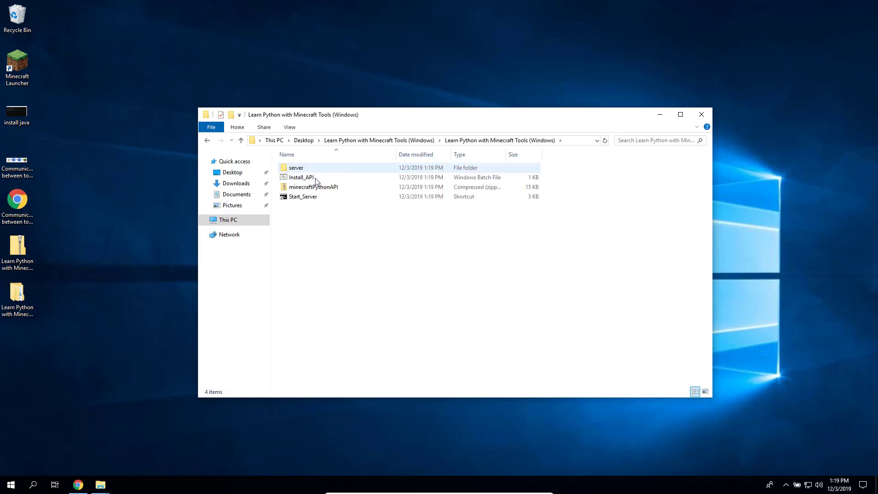
mouse_move(301, 176)
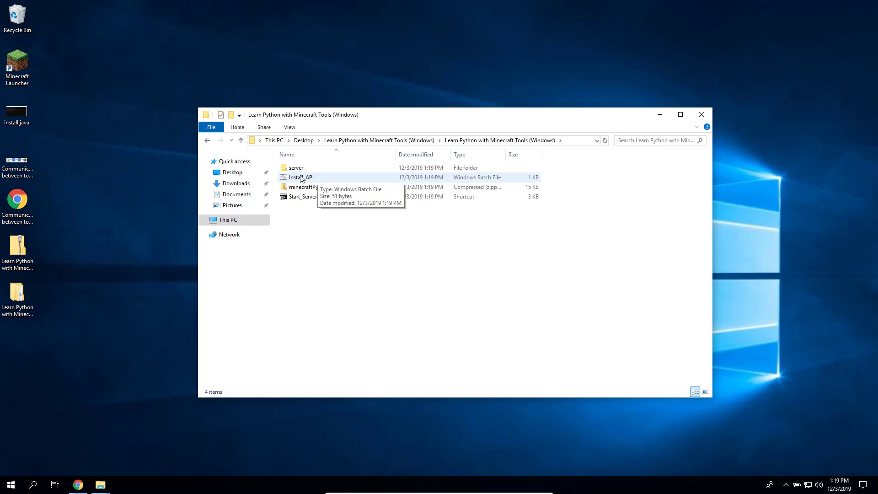
double_click(300, 176)
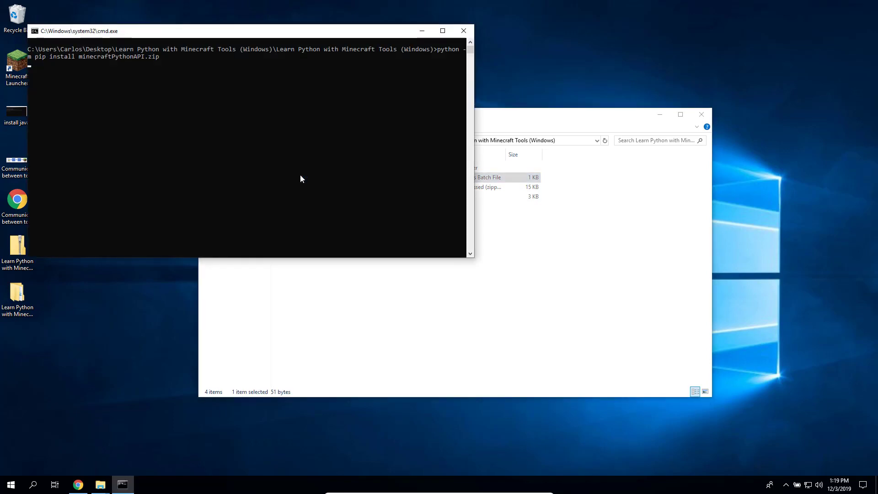
Let pip finish installing py3minepi-0.0.1, then close the cmd.exe window
key(enter)
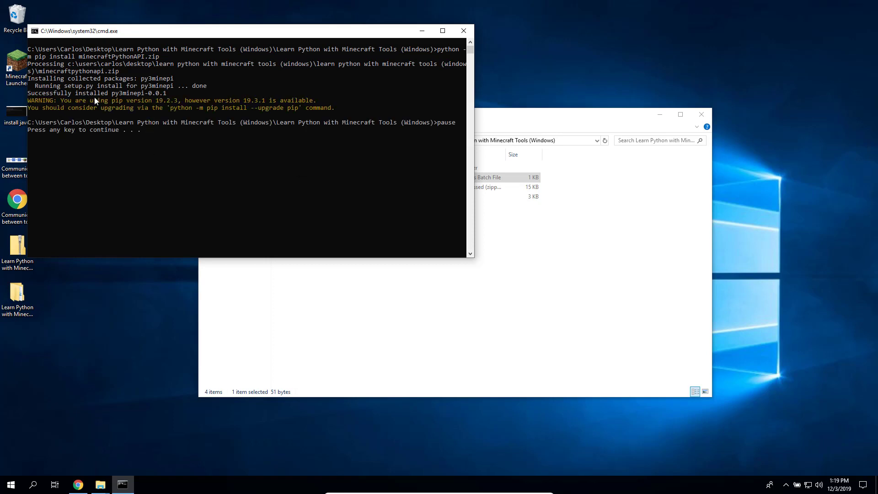
mouse_move(155, 119)
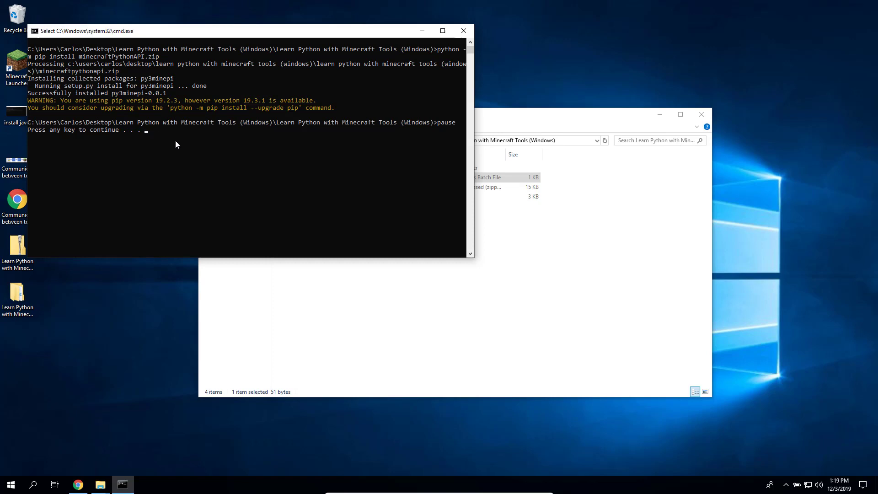
mouse_move(463, 31)
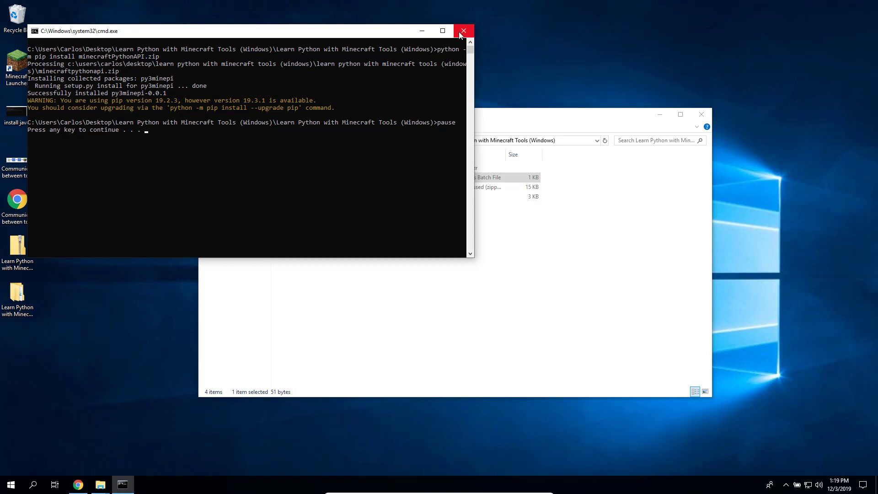
click(463, 31)
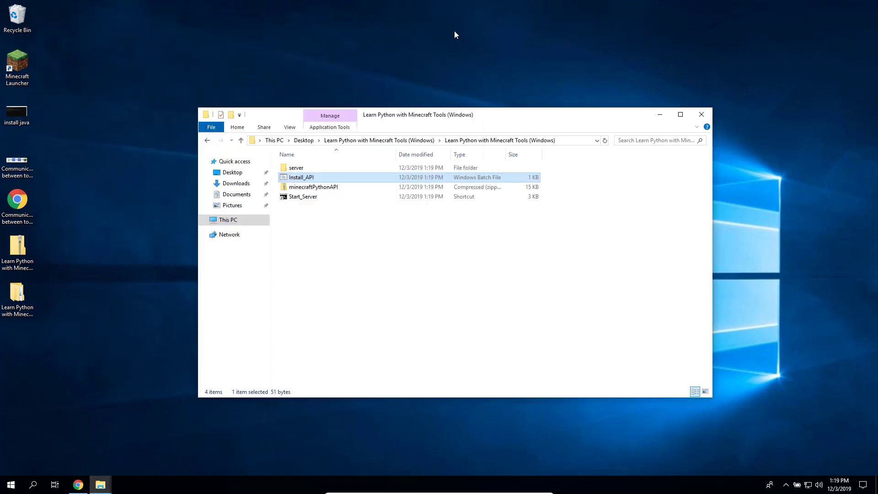